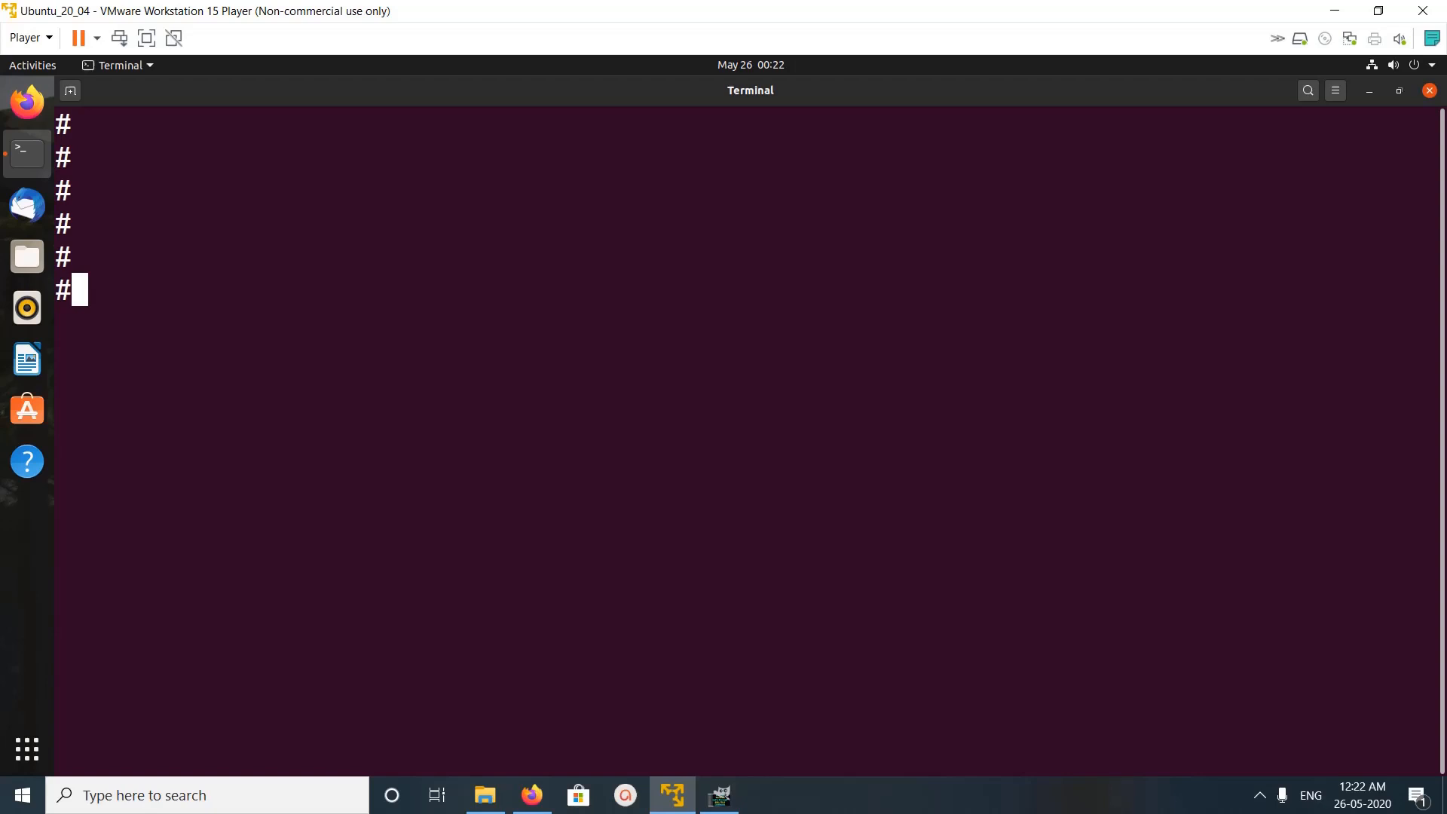
- Run vim to confirm it is not installed and see the install suggestions
{"action": "type", "text": "vim"}
{"action": "type", "text": "sudo"}
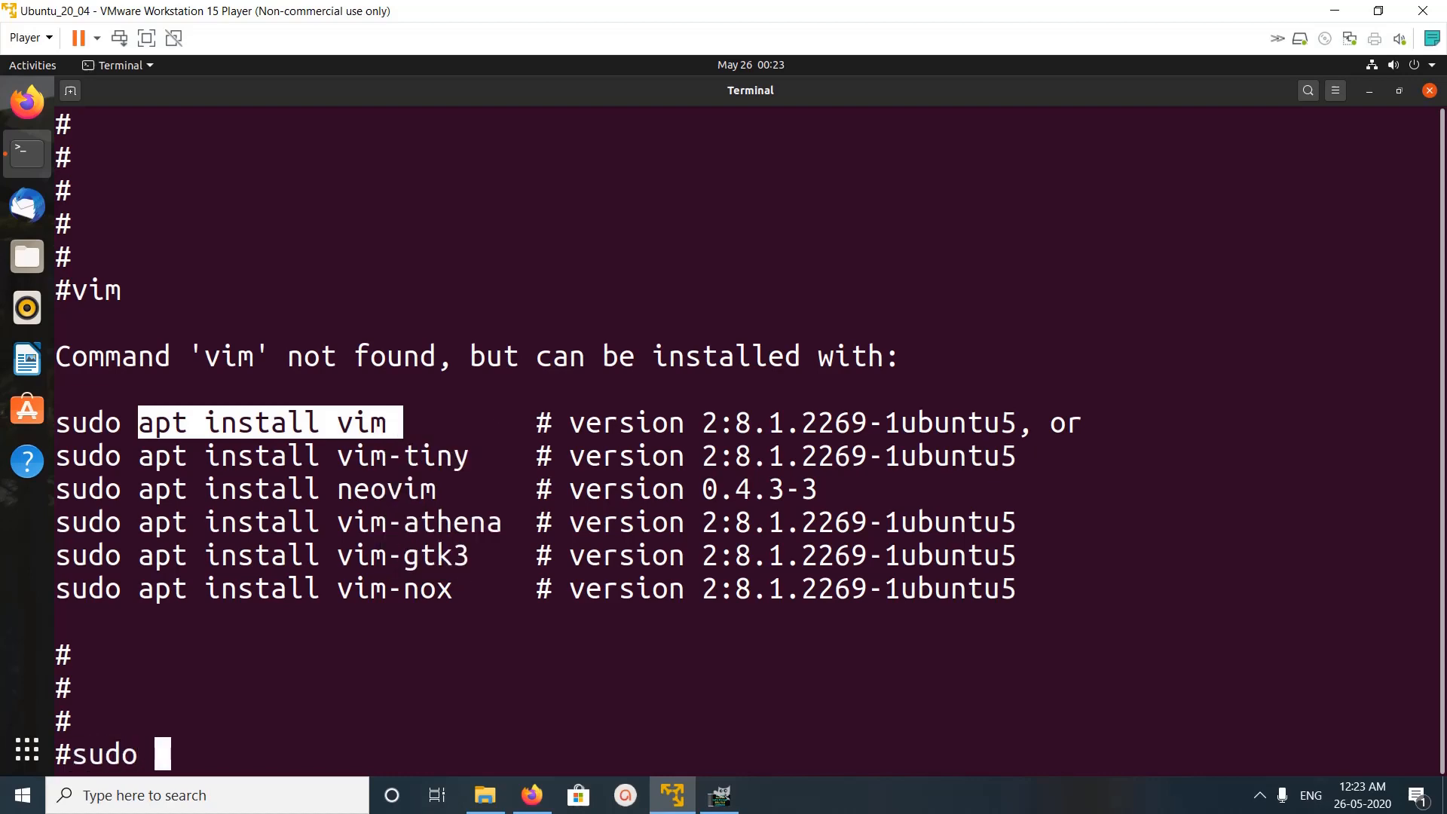
- Install Vim with 'sudo apt install vim', then start 'vim myfile'
{"action": "type", "text": "apt install vim"}
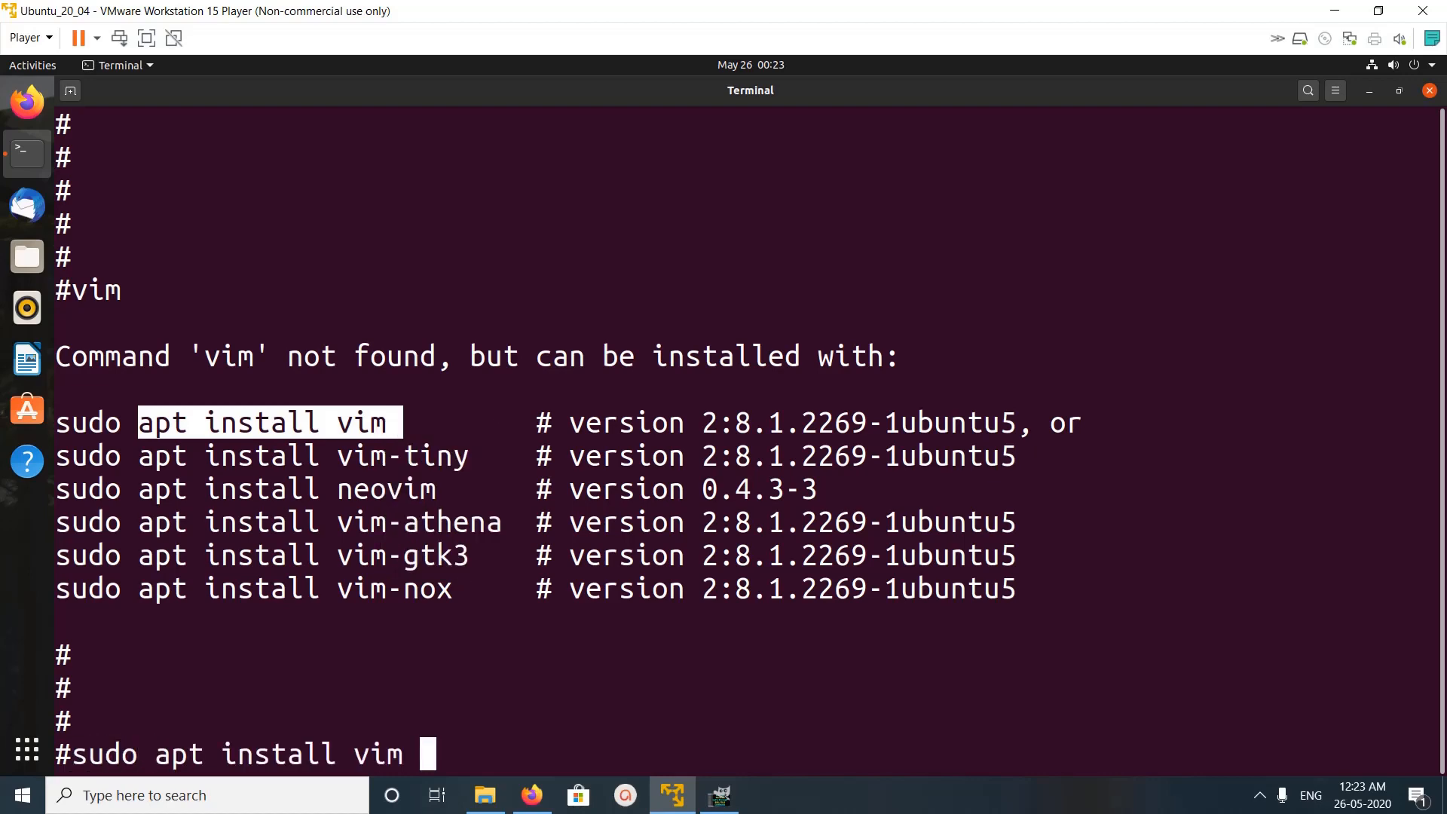
{"action": "key", "text": "Return"}
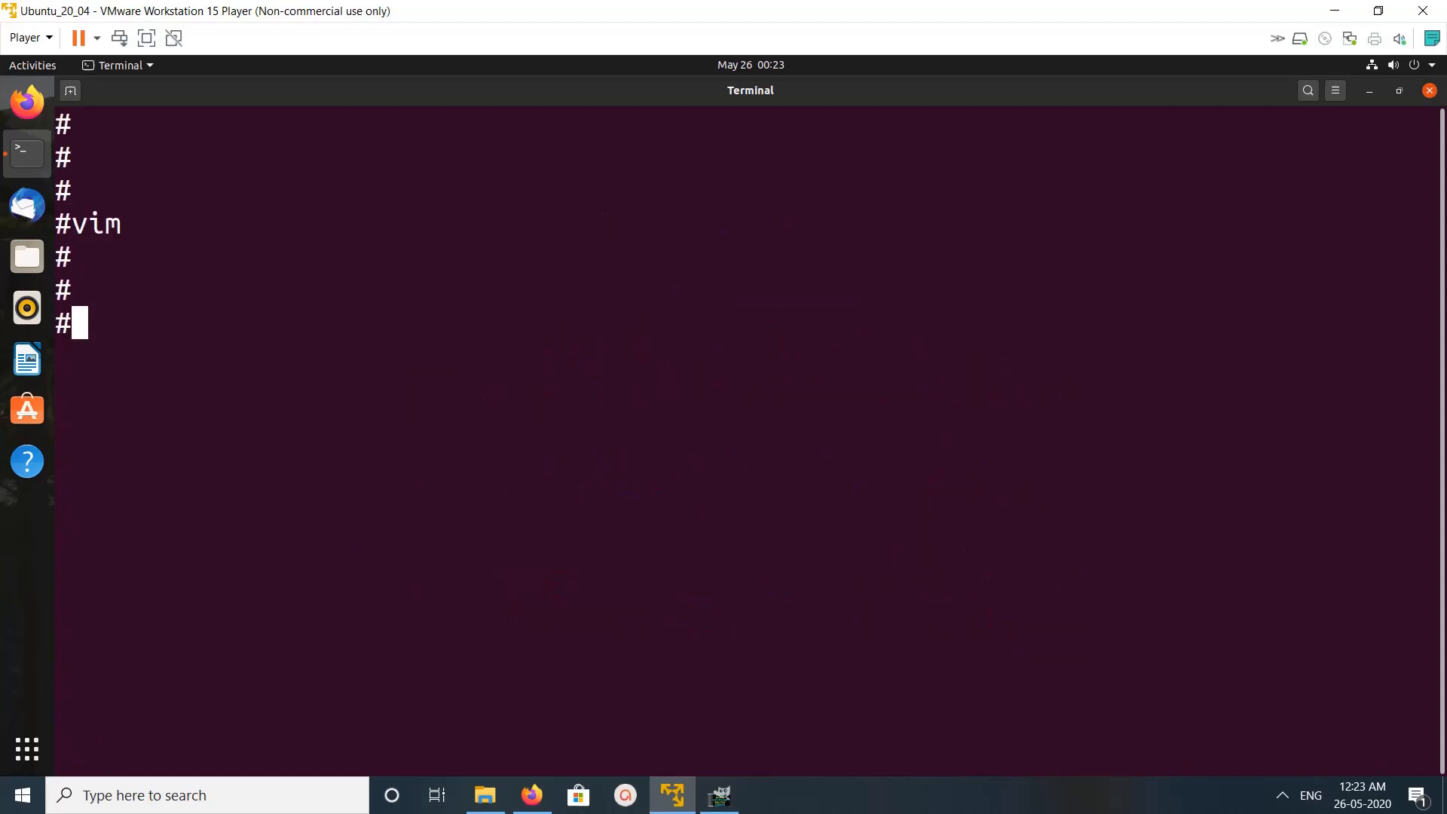
{"action": "type", "text": "vim"}
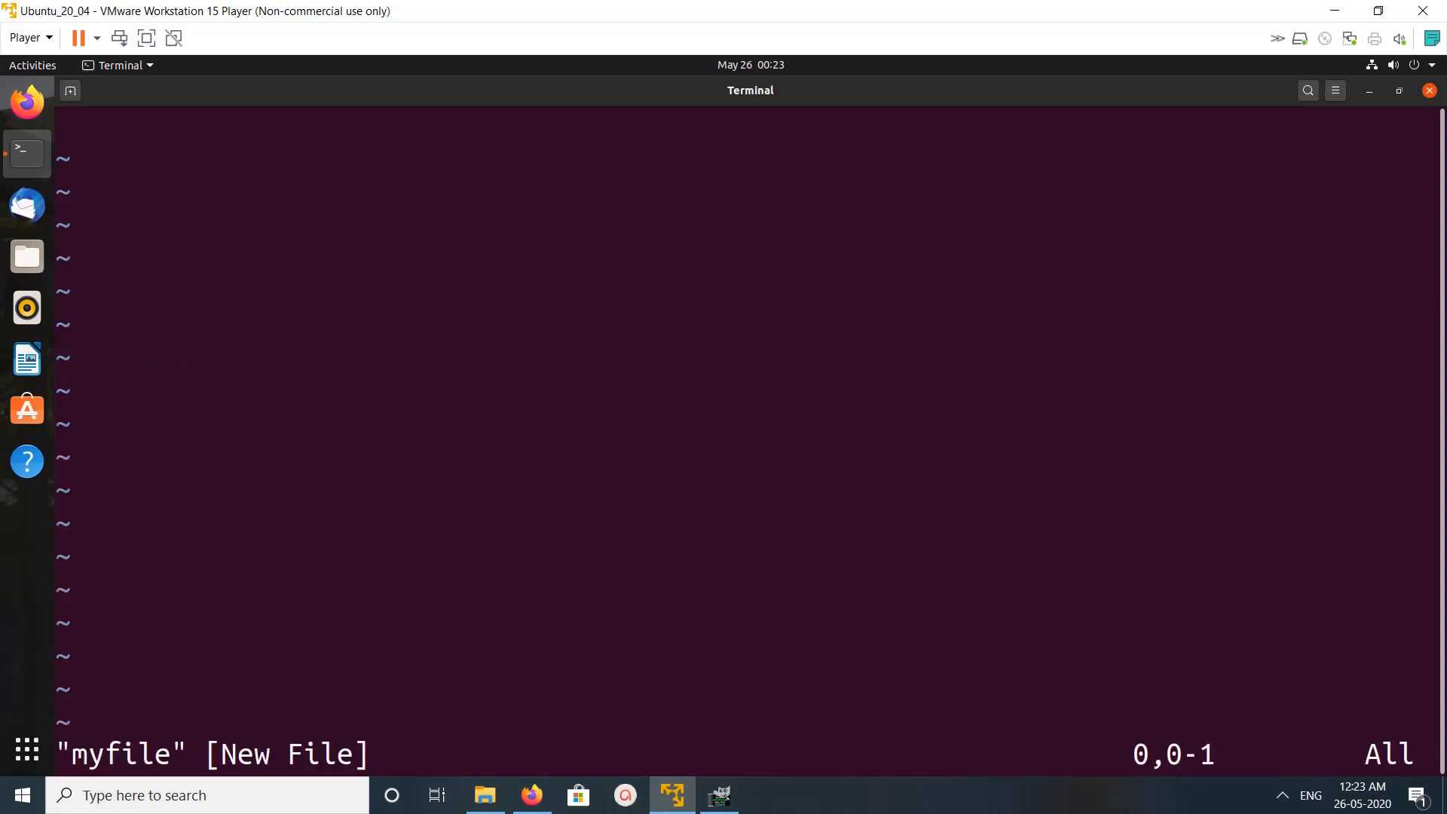
- Type sample text lines like 'dsdsd' into myfile and leave Insert mode
{"action": "type", "text": "dsdsd"}
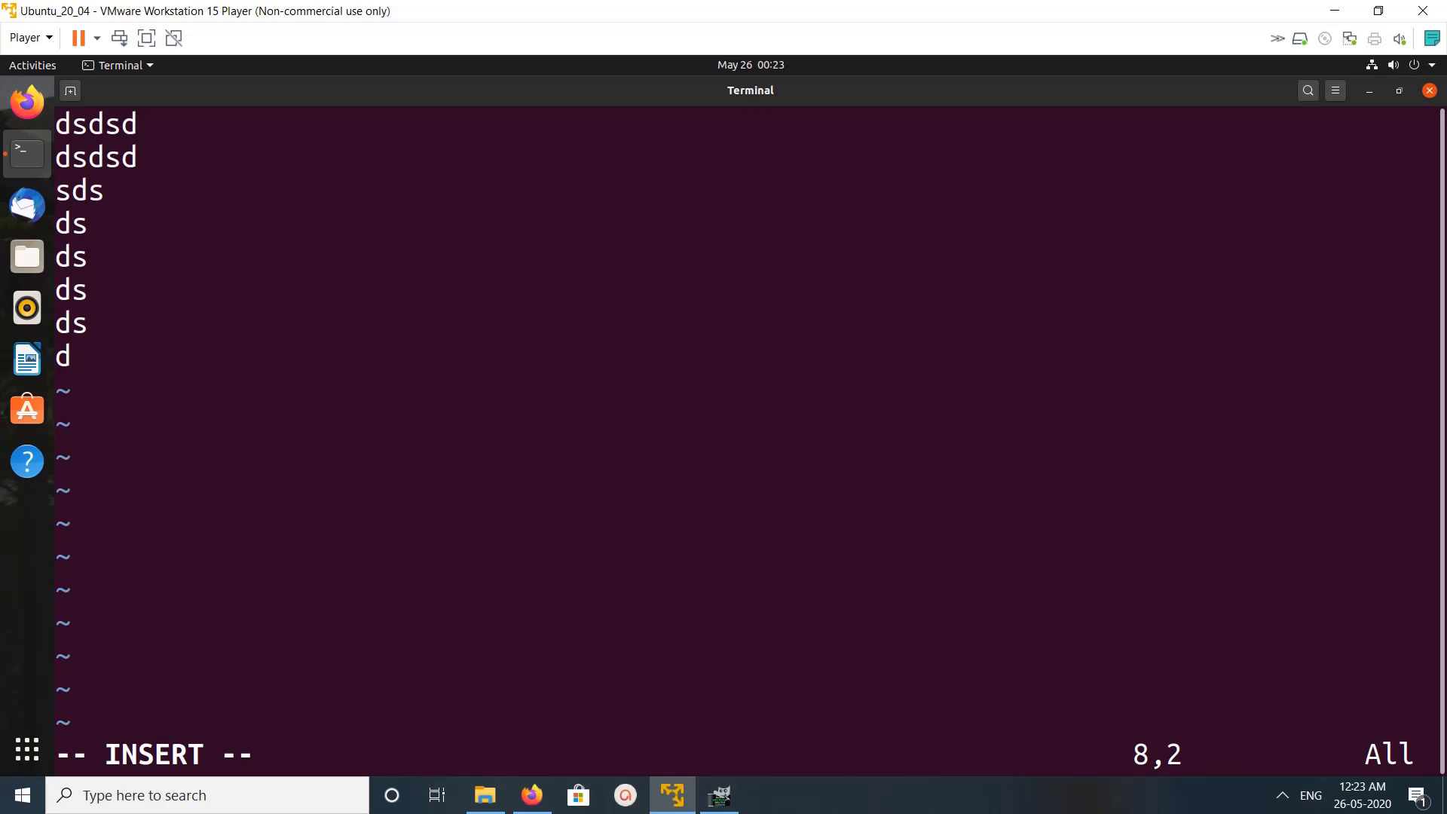
{"action": "key", "text": "Escape"}
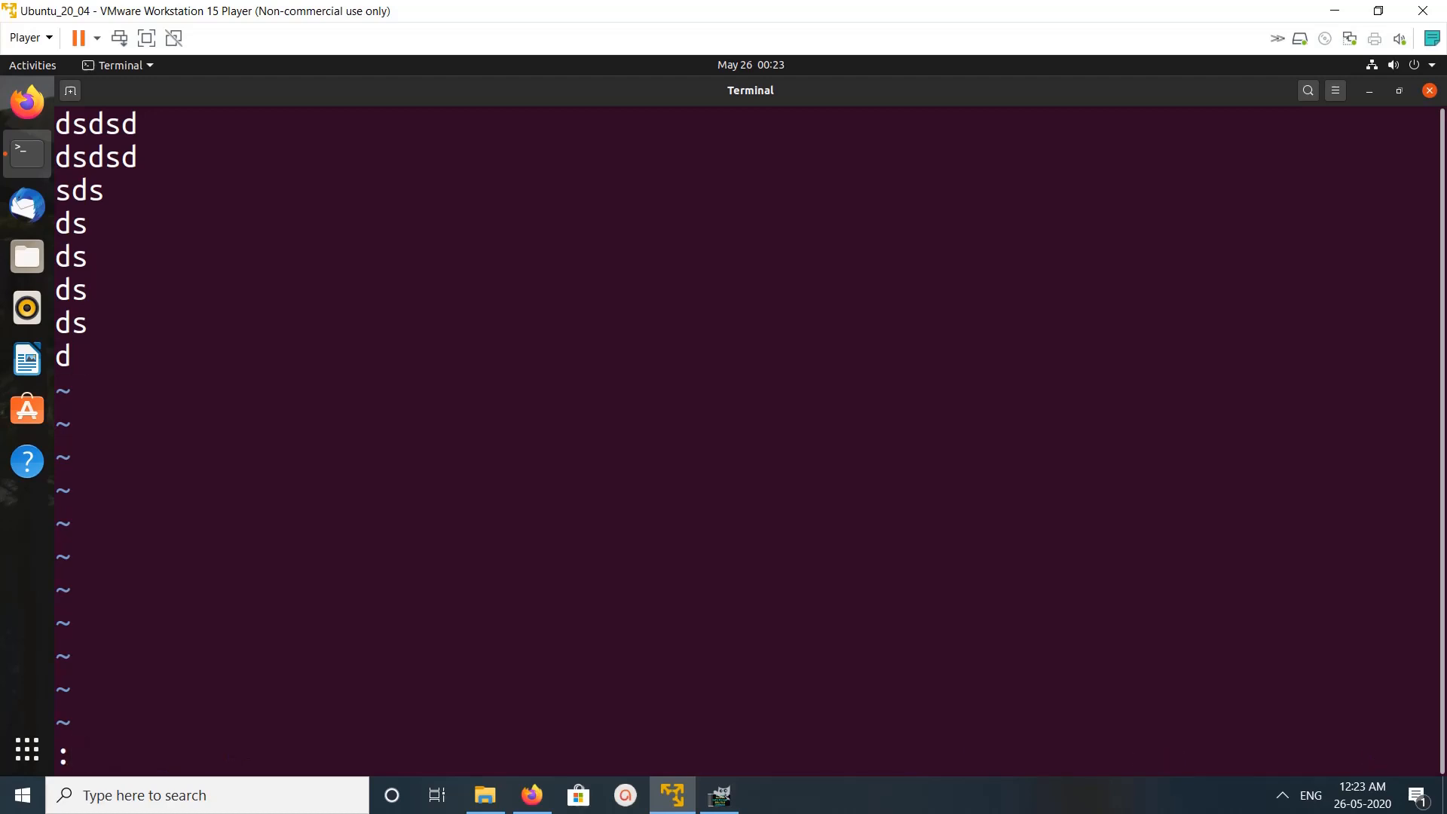
- Save and quit Vim with :wq, then type 'vim myfile' at the prompt
{"action": "type", "text": ":w"}
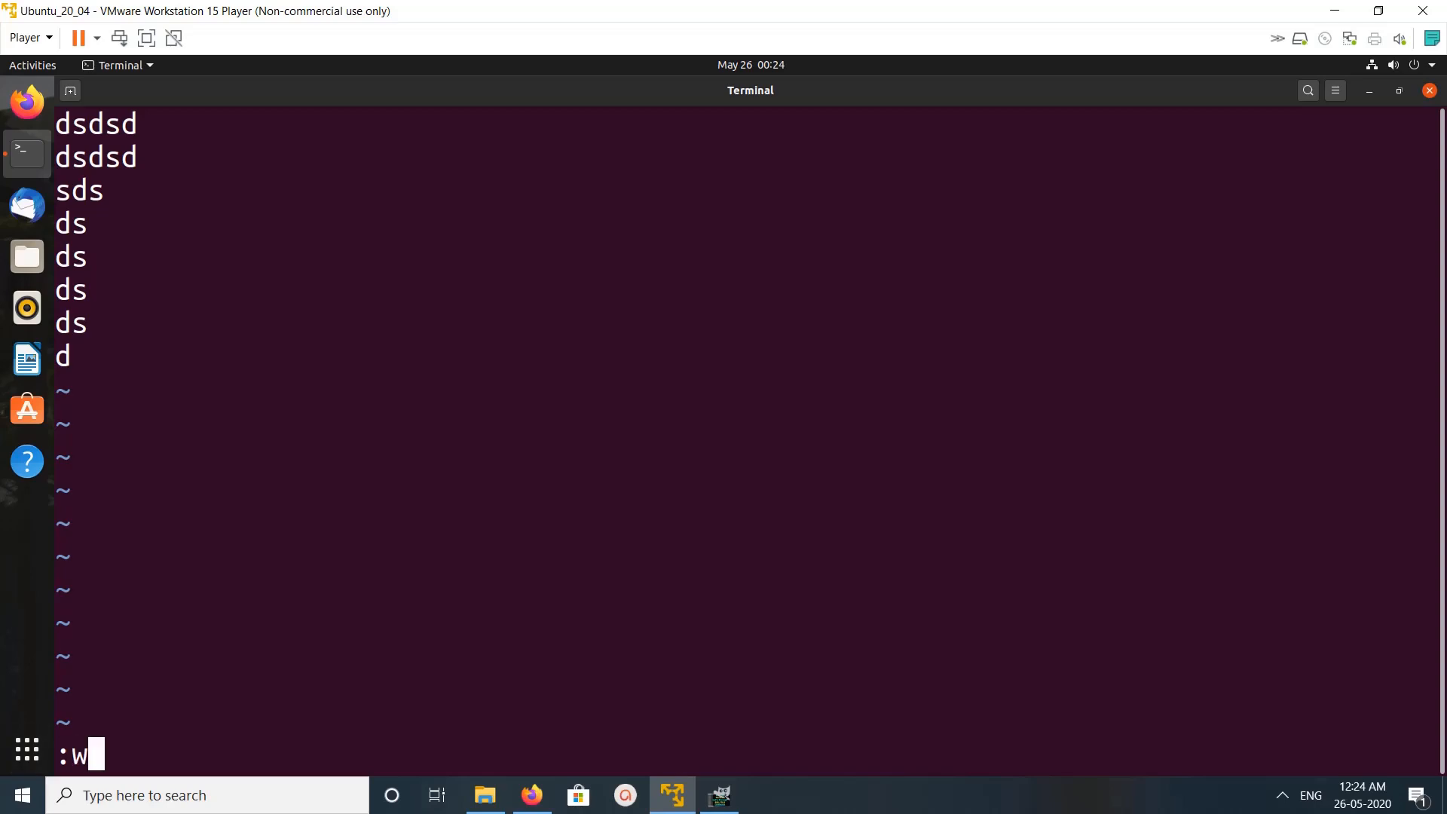
{"action": "type", "text": "q"}
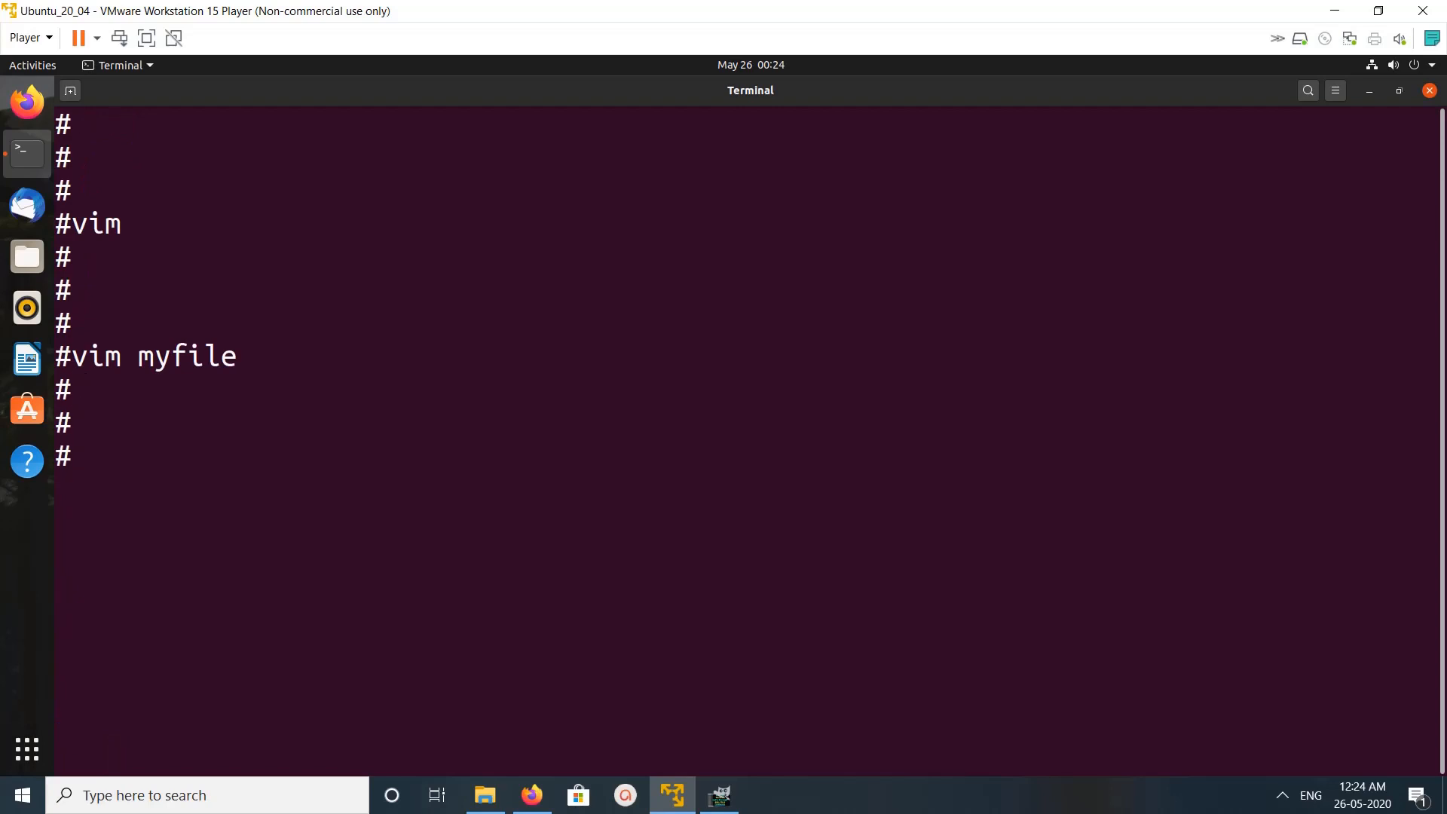
{"action": "type", "text": "#vim myfile"}
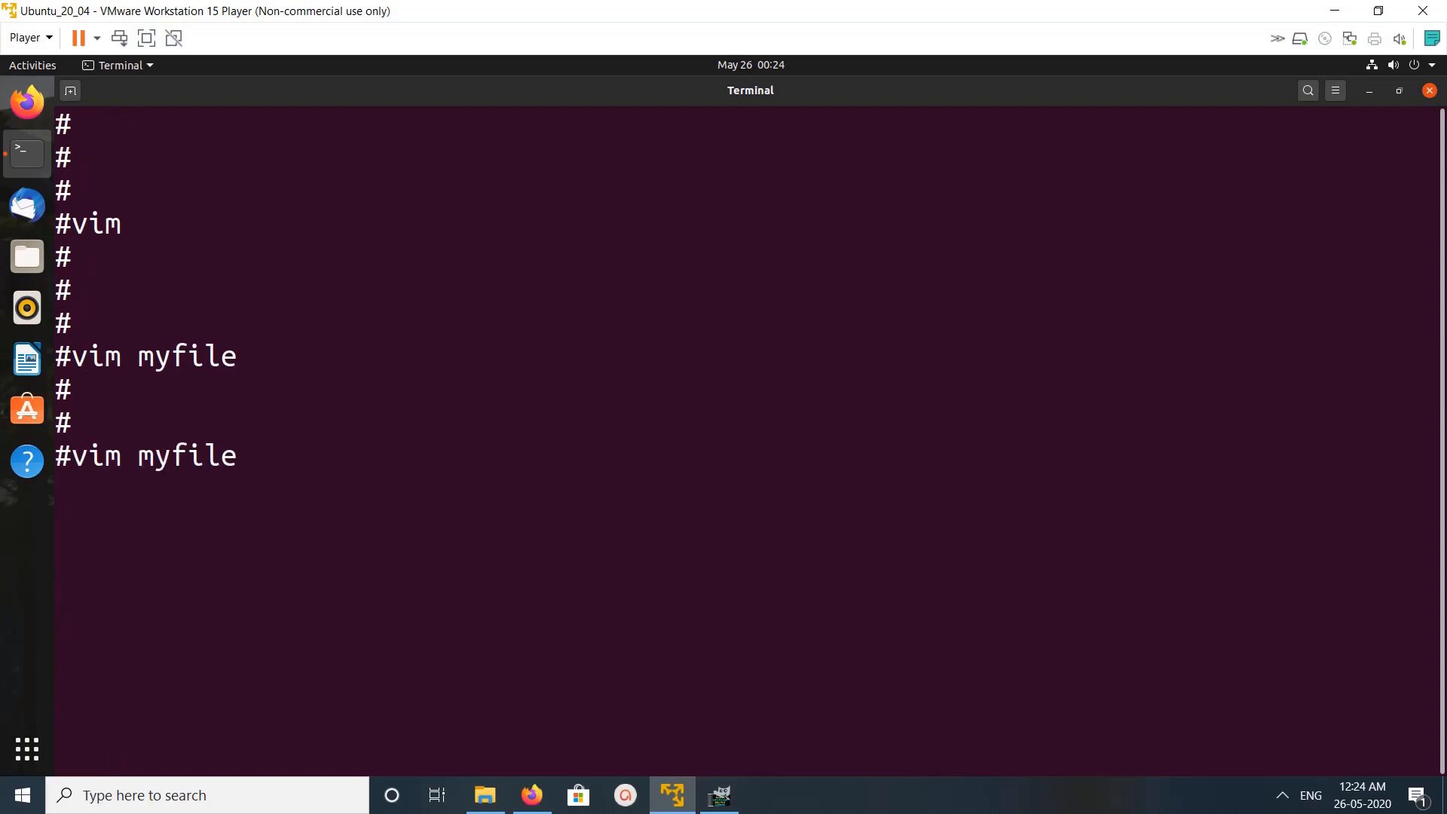